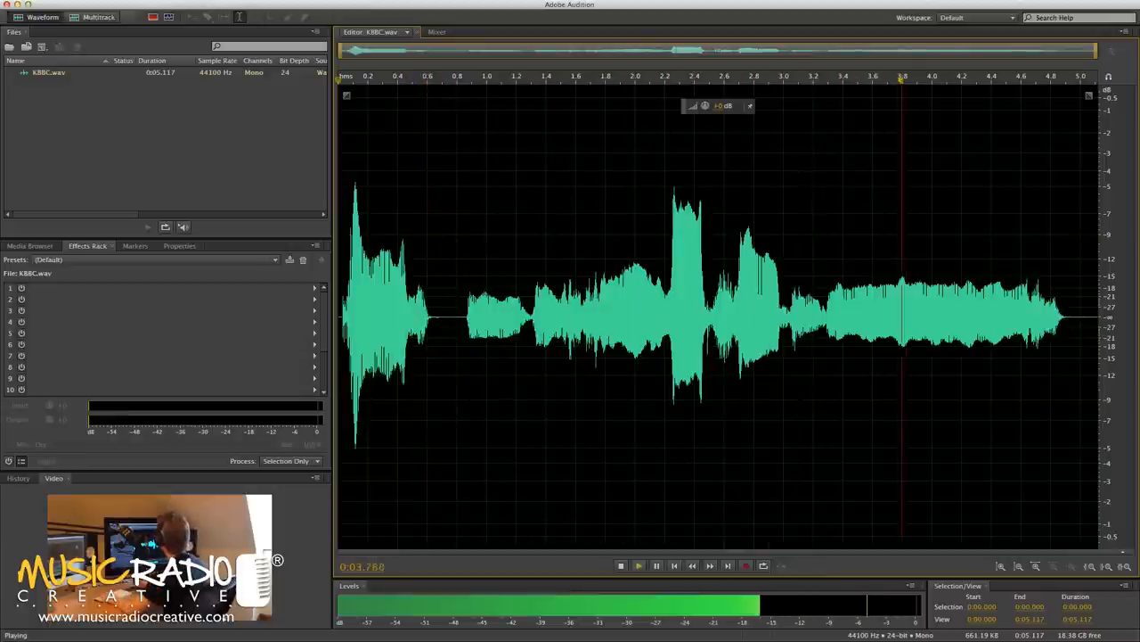
# Bring up the Automatic Pitch Correction effect for the loaded vocal clip
pyautogui.click(620, 565)
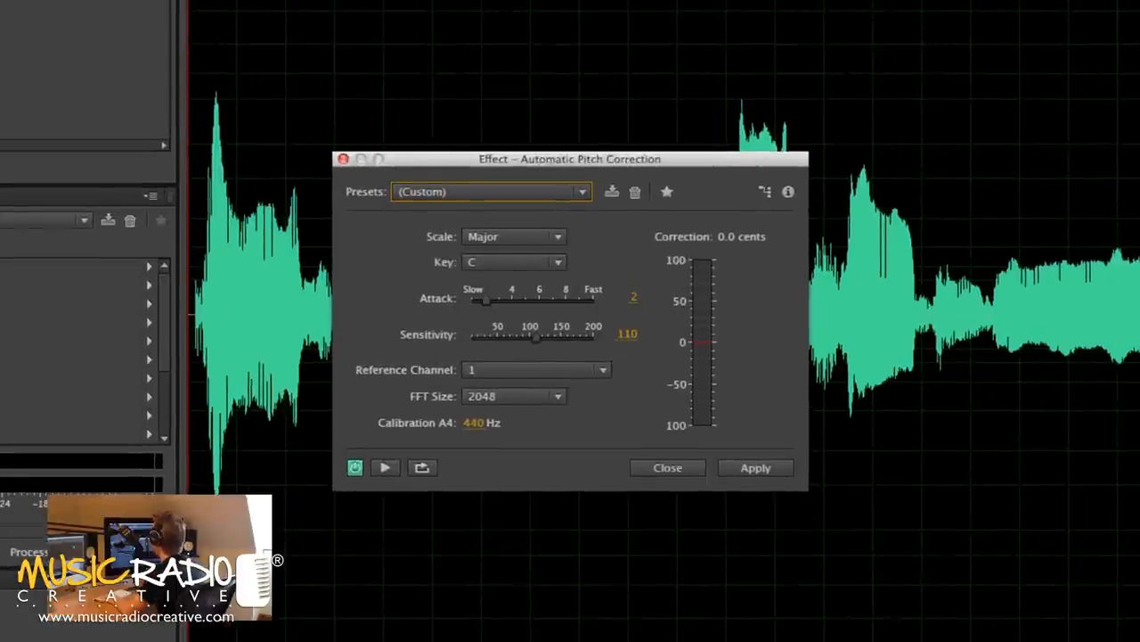
pyautogui.moveTo(431, 221)
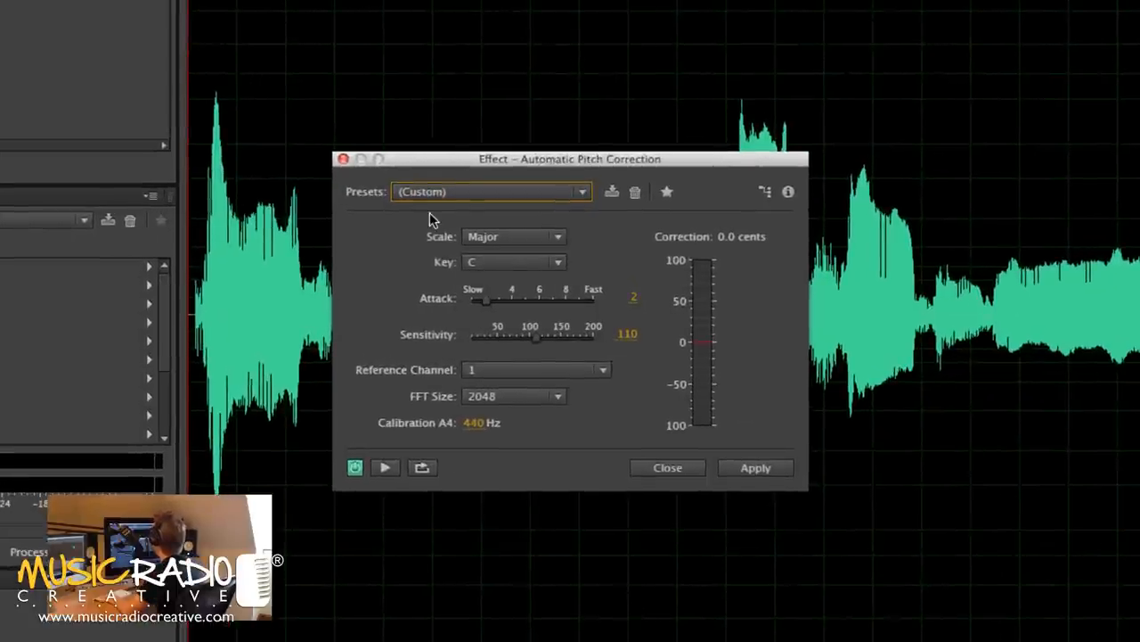
# Load the Extreme Correction preset, switching the scale to chromatic
pyautogui.click(490, 193)
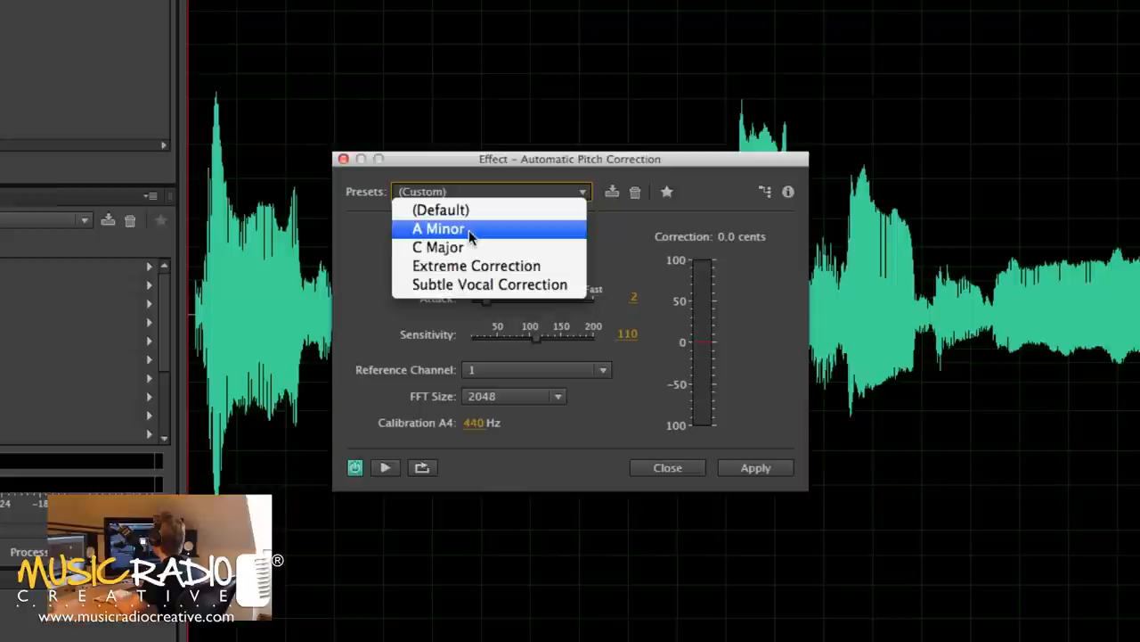
pyautogui.moveTo(467, 250)
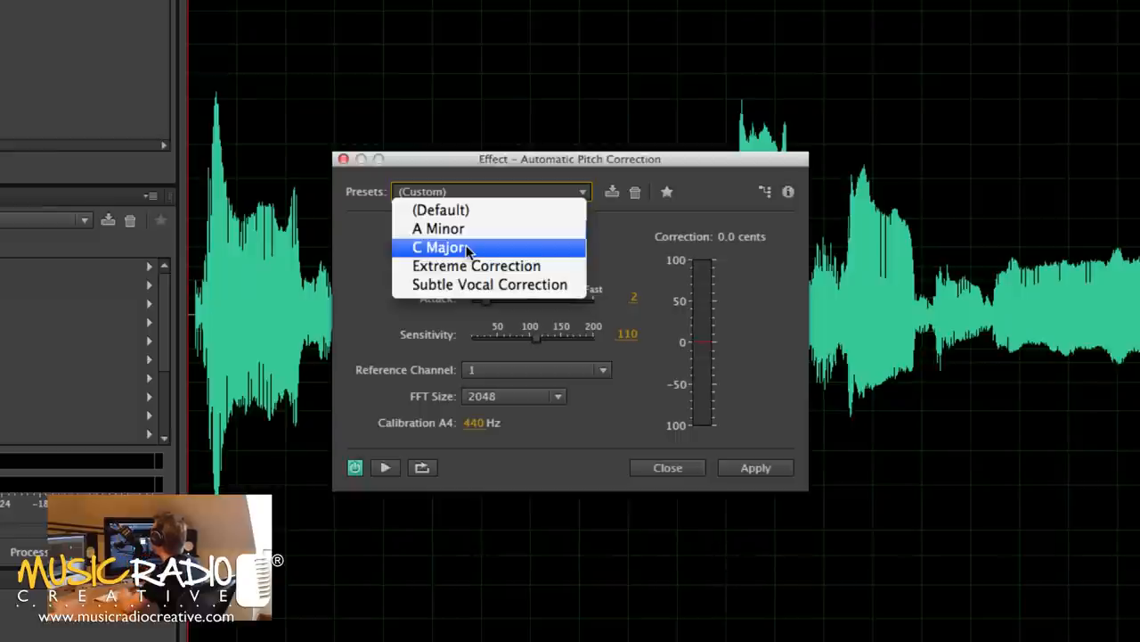
pyautogui.moveTo(488, 265)
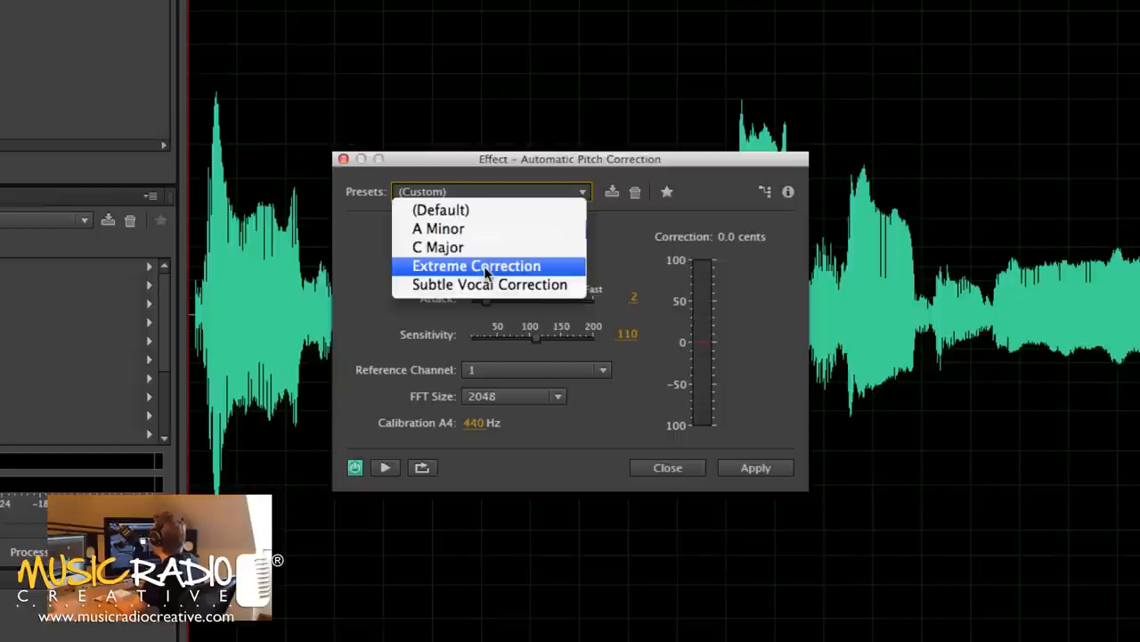
pyautogui.click(476, 266)
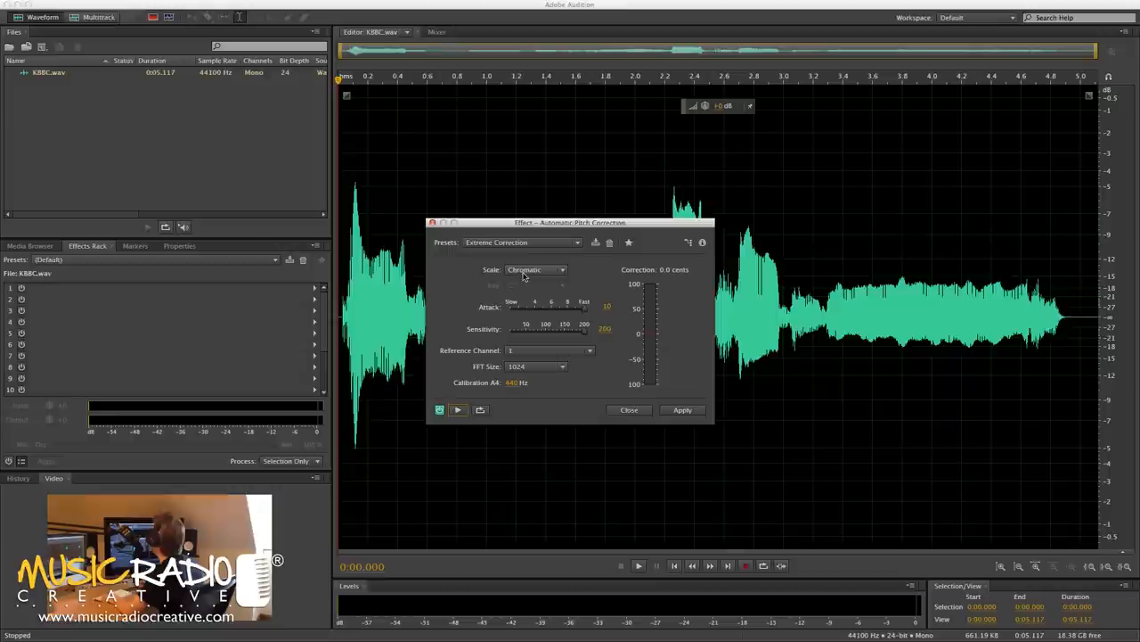
pyautogui.moveTo(548, 271)
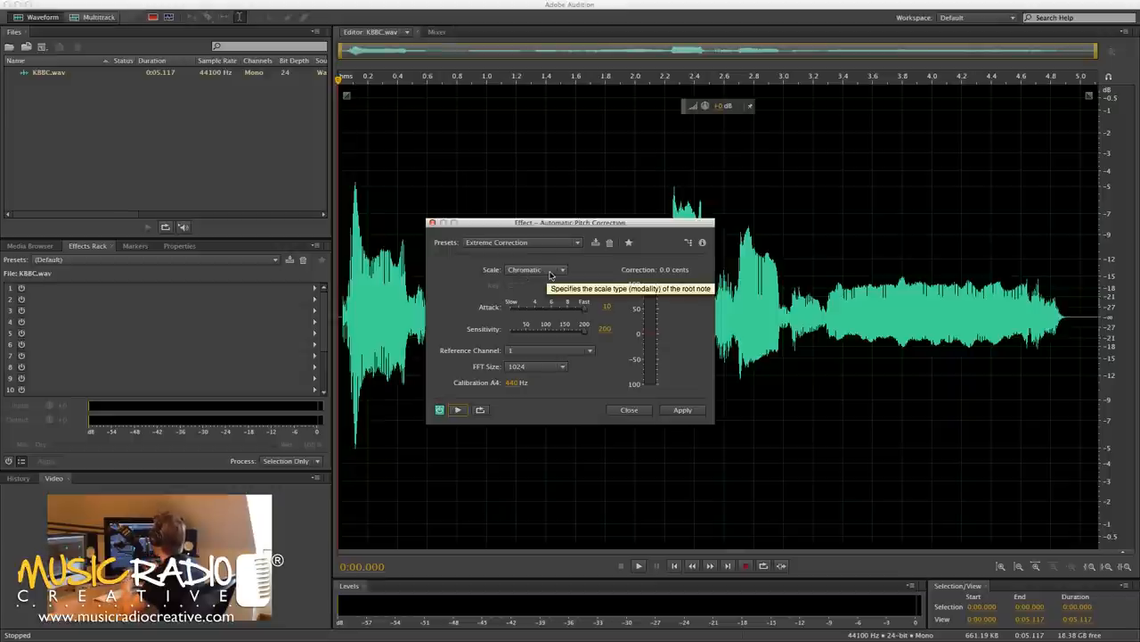
# Set the scale to C major, lower the sensitivity, and apply the correction to the vocal
pyautogui.click(537, 270)
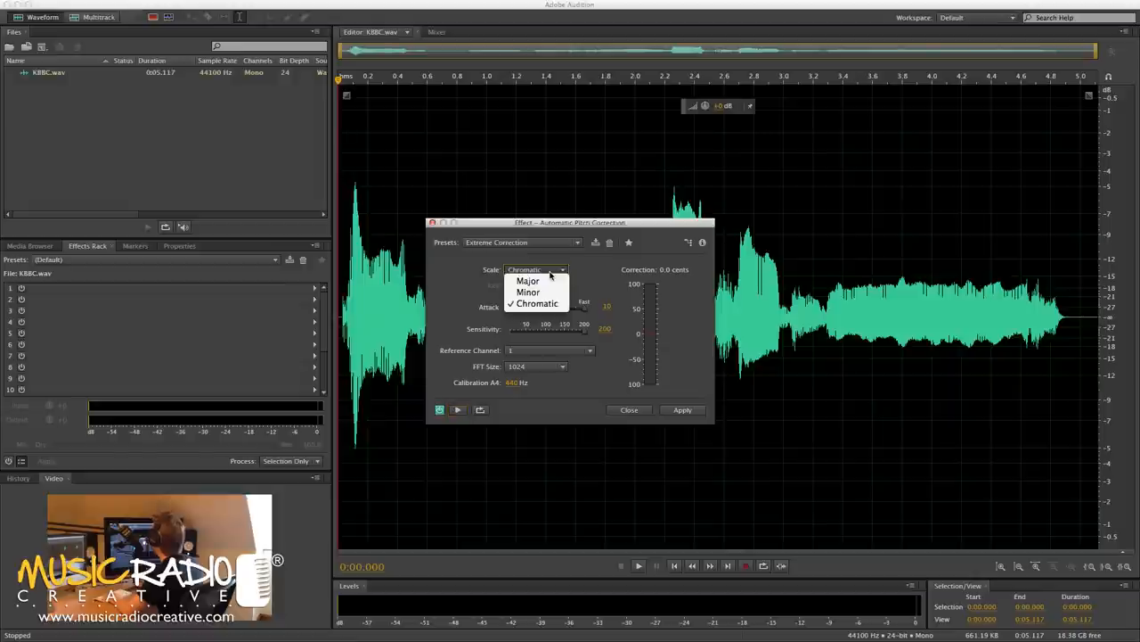
pyautogui.click(528, 282)
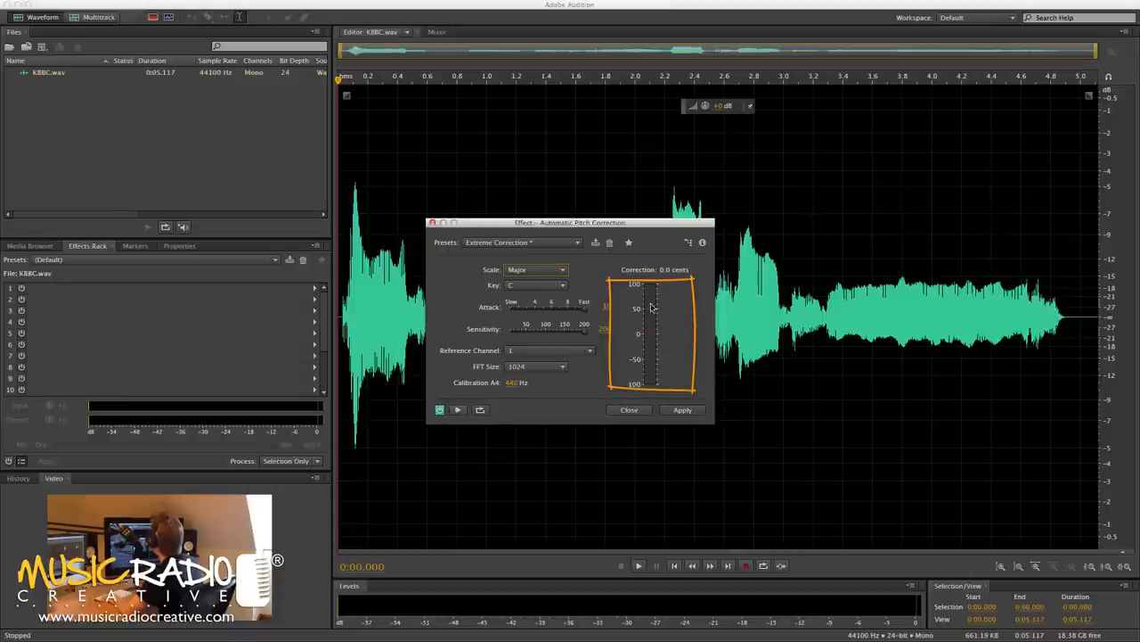
pyautogui.click(456, 410)
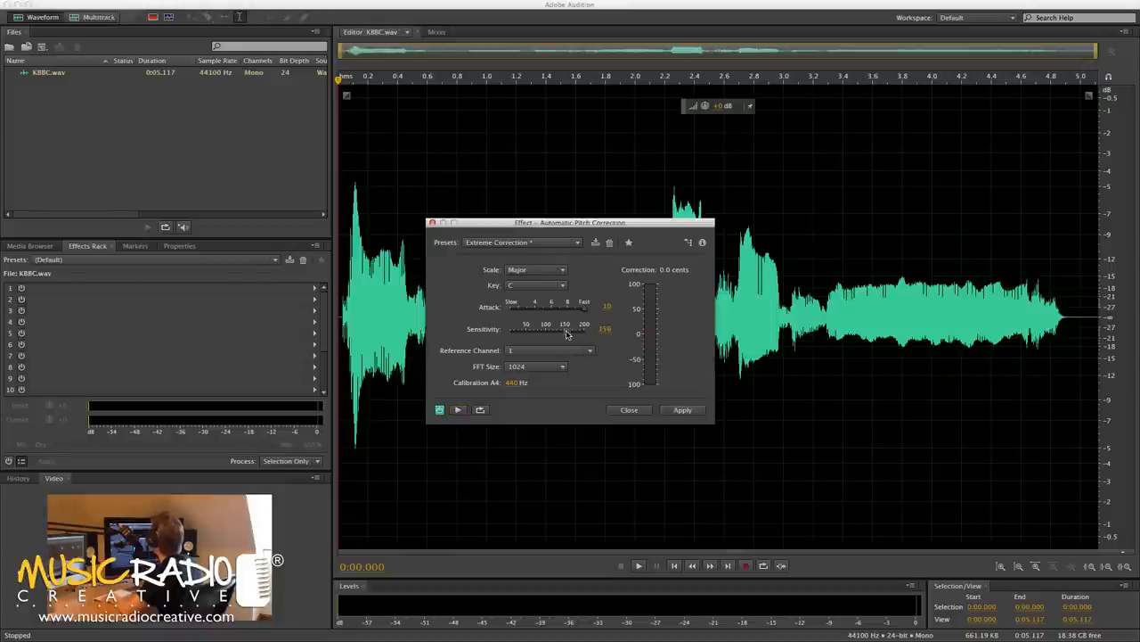
pyautogui.moveTo(570, 335); pyautogui.dragTo(556, 335)
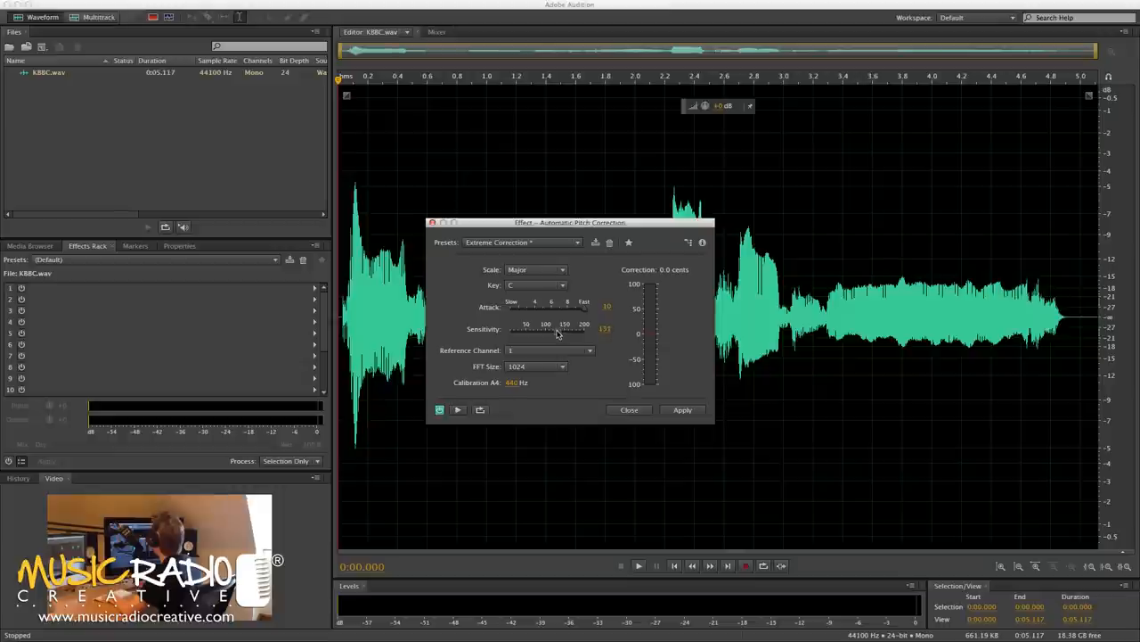
pyautogui.moveTo(561, 335)
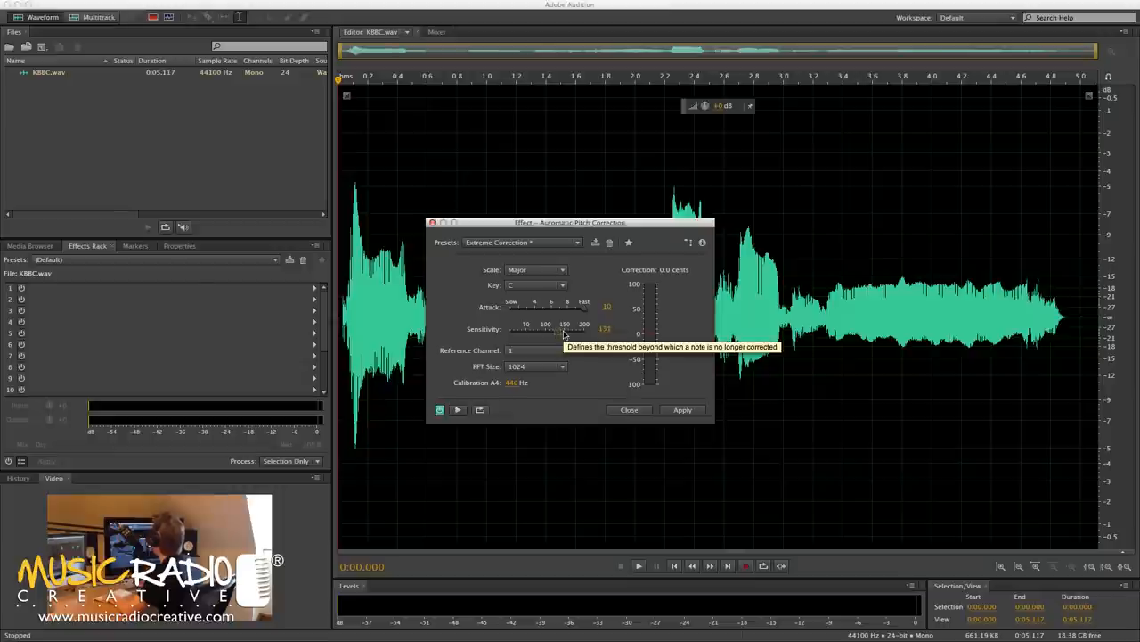
pyautogui.click(682, 409)
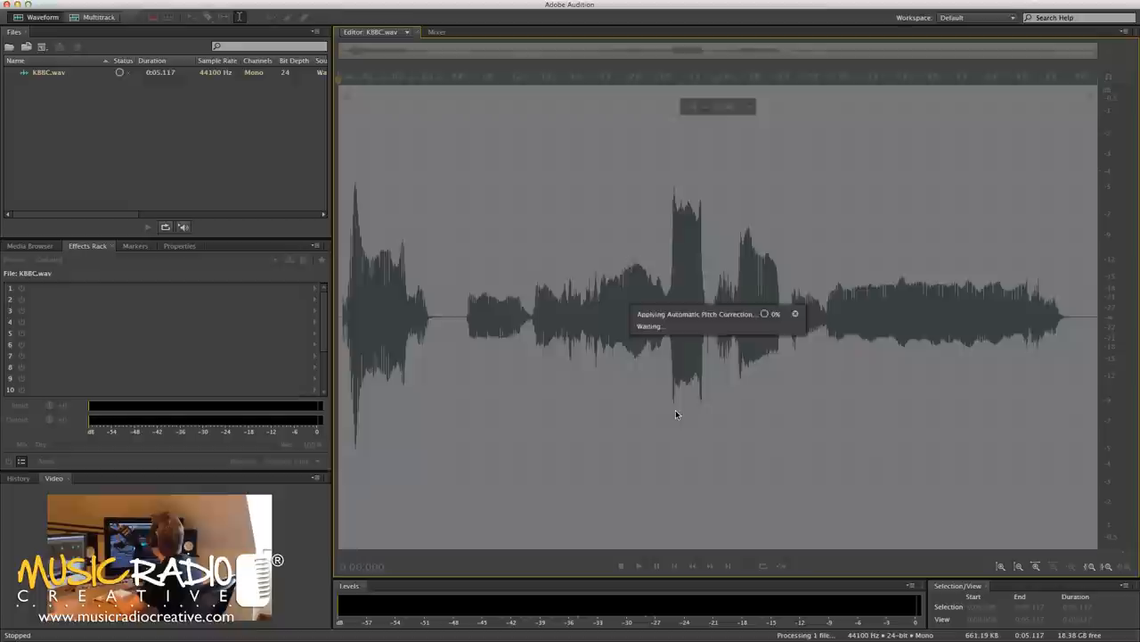